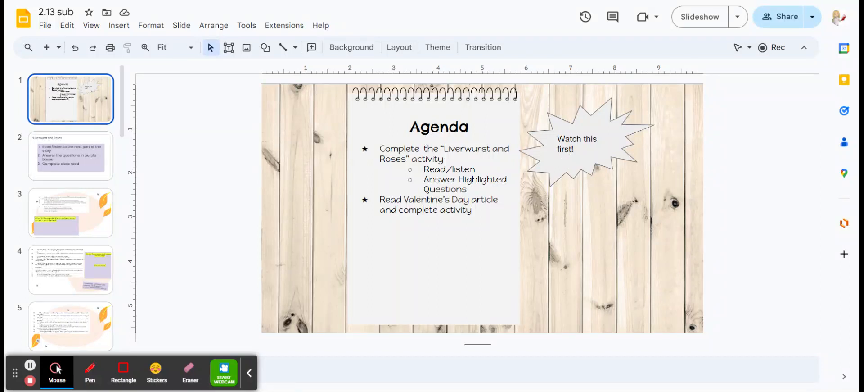
{"action": "mouse_move", "coordinate": [199, 165]}
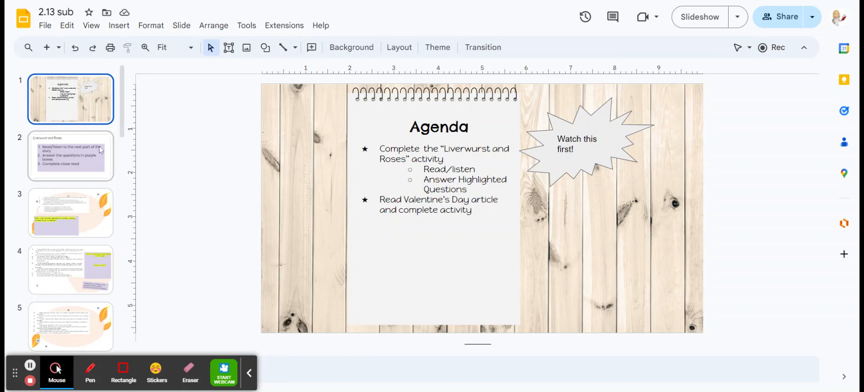
View the Liverwurst and Roses instructions, Howie's song question, Oh No summary and friend zone prediction slides.
{"action": "left_click", "coordinate": [70, 156]}
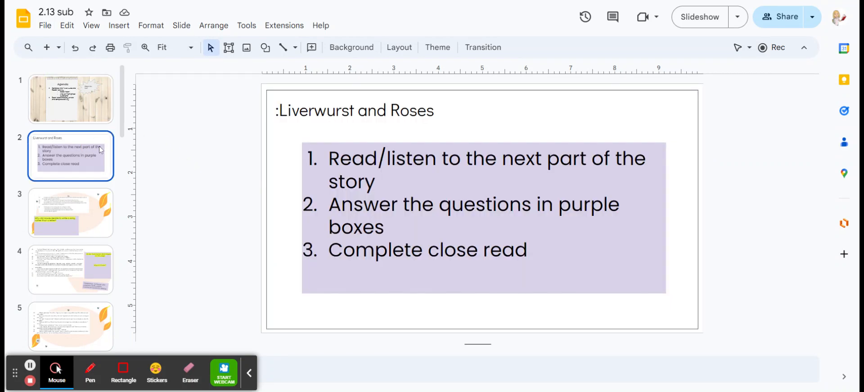
{"action": "left_click", "coordinate": [71, 213]}
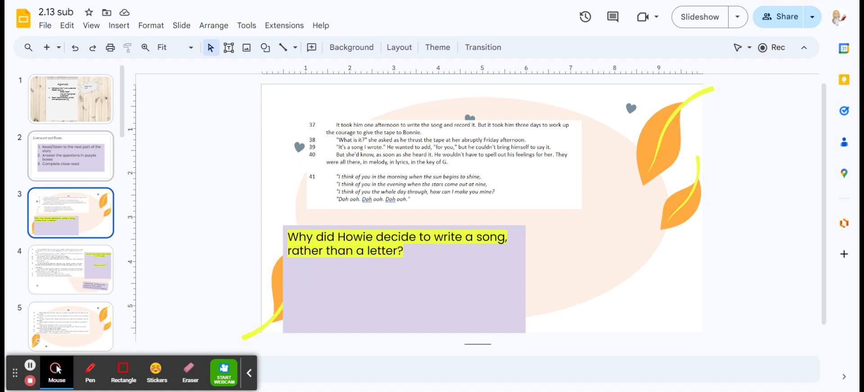
{"action": "left_click", "coordinate": [71, 269]}
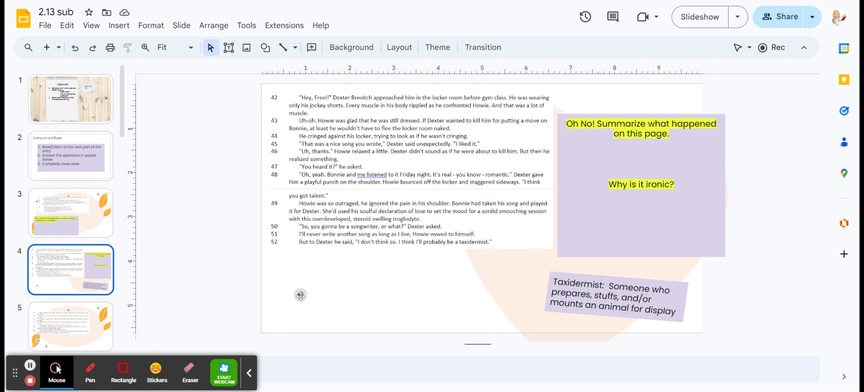
{"action": "left_click", "coordinate": [70, 326]}
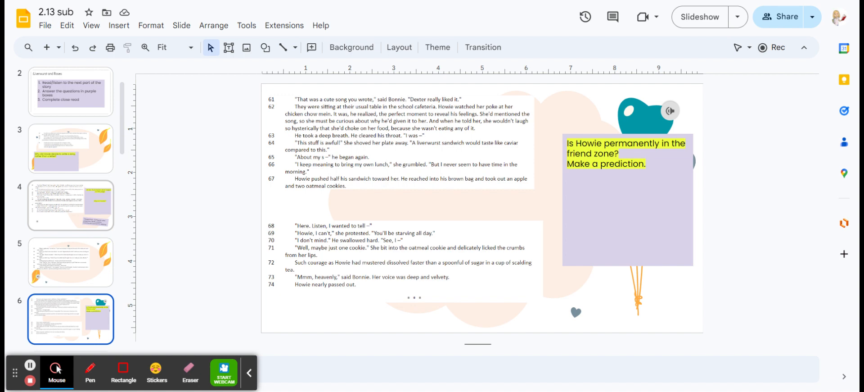
View the Close Read figurative language slide, then land on slide 10, Valentines Day Article.
{"action": "left_click", "coordinate": [70, 319]}
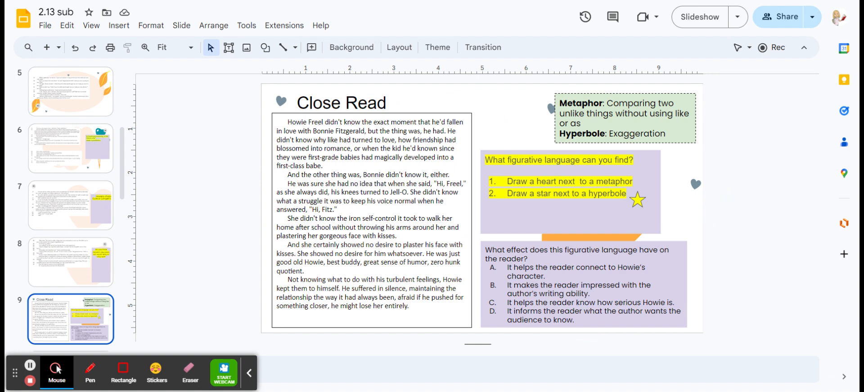
{"action": "left_click", "coordinate": [71, 318]}
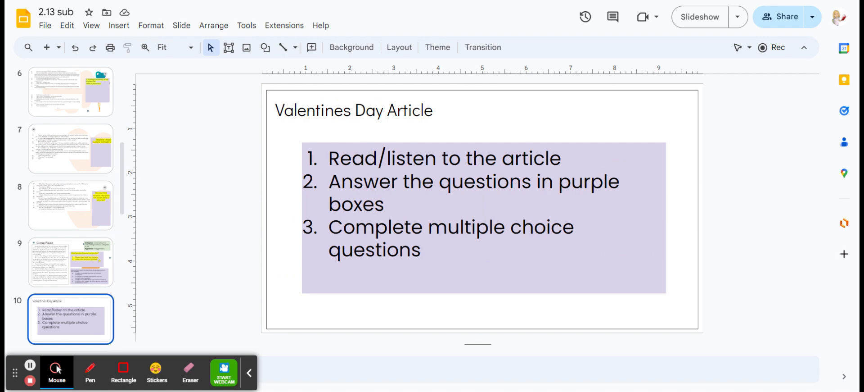
Advance through the Valentine's Day question slides to slide 19, the arcade Game Room image.
{"action": "left_click", "coordinate": [71, 319]}
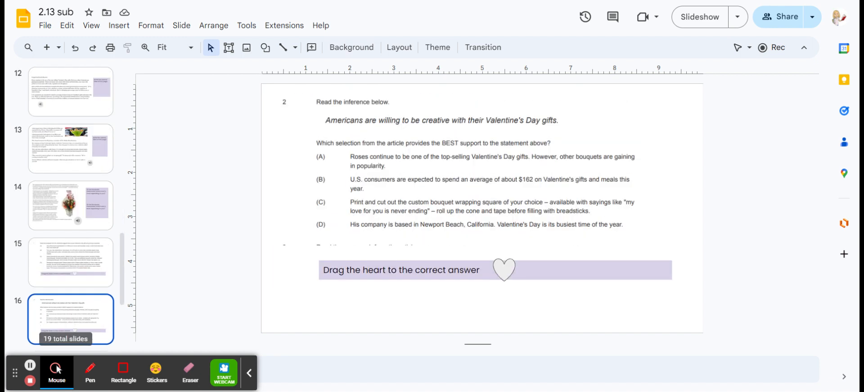
{"action": "scroll", "scroll_direction": "down", "scroll_amount": 3}
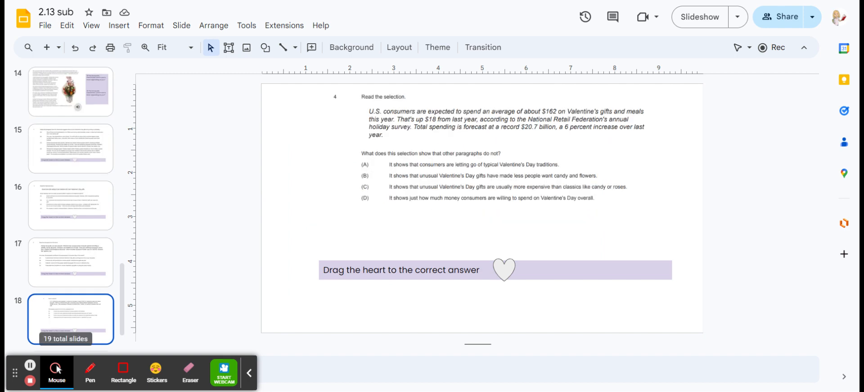
{"action": "left_click", "coordinate": [71, 323]}
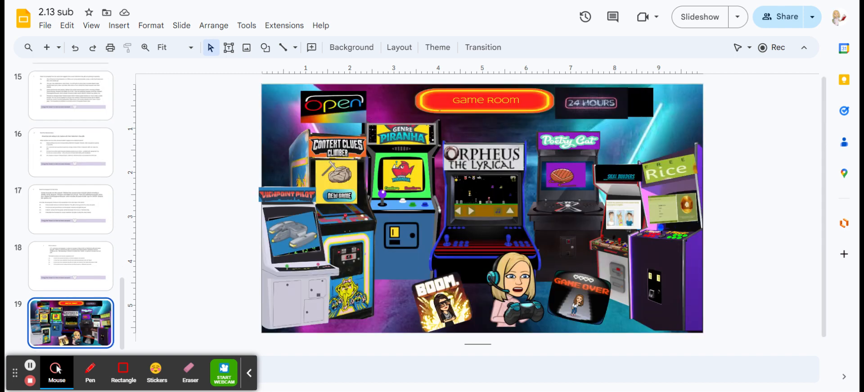